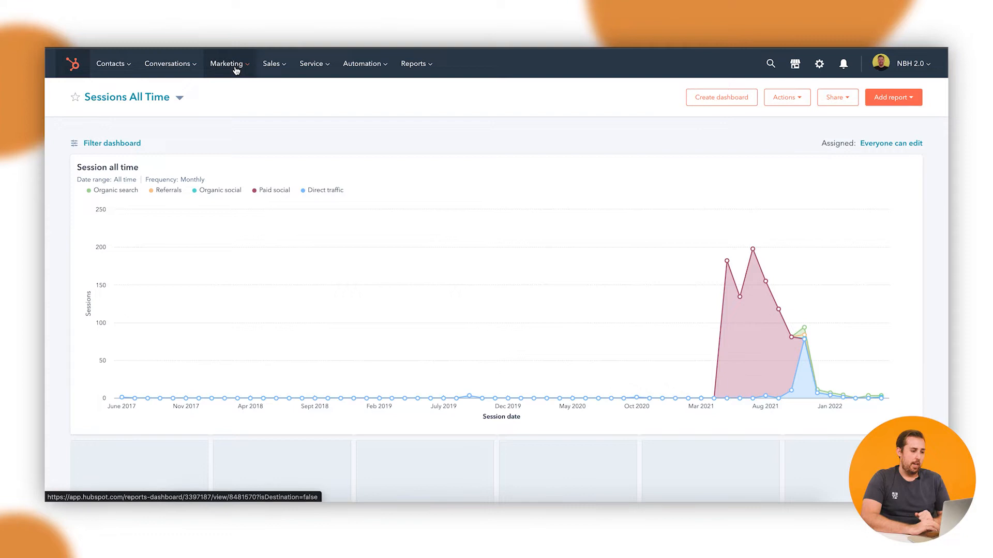
Step: Go to the Email section from the Marketing menu
{"action": "left_click", "coordinate": [226, 63]}
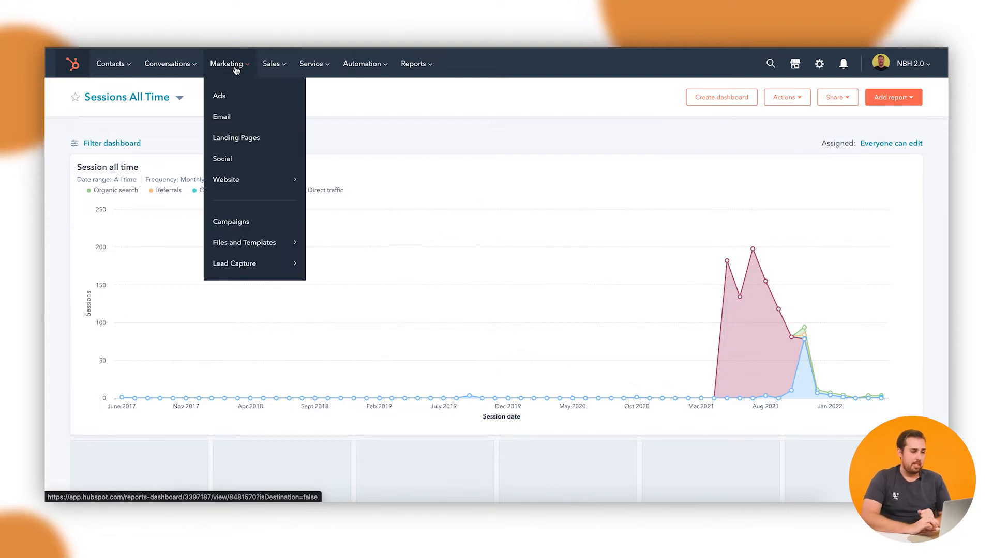
{"action": "left_click", "coordinate": [222, 117]}
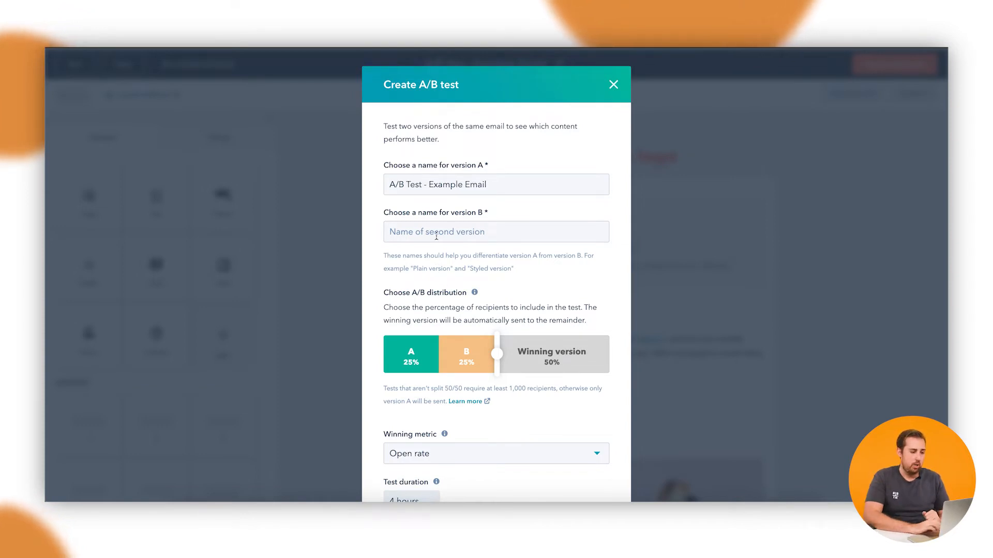
Step: Name version B 'A/B Test - Example Email (Alt Image)'
{"action": "left_click", "coordinate": [495, 230]}
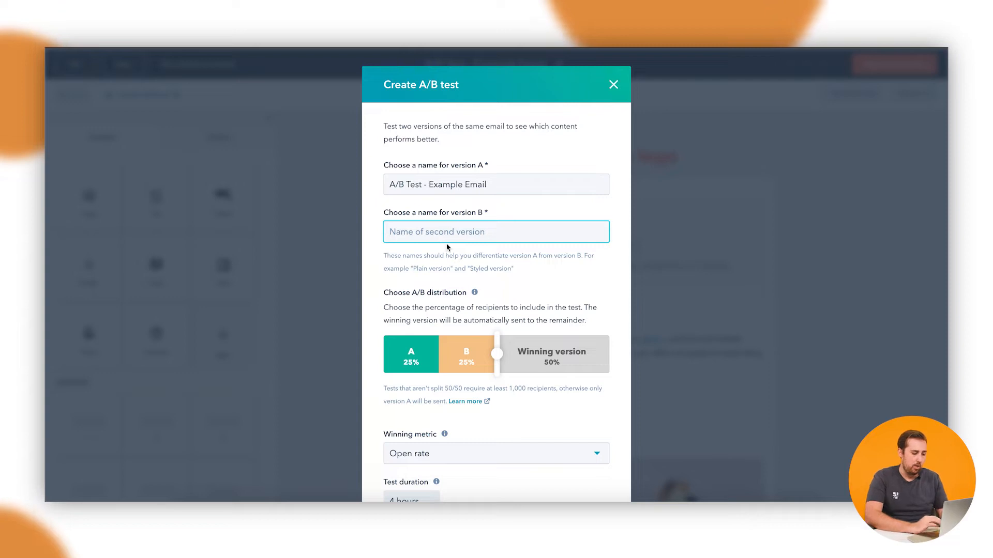
{"action": "type", "text": "A/B Test"}
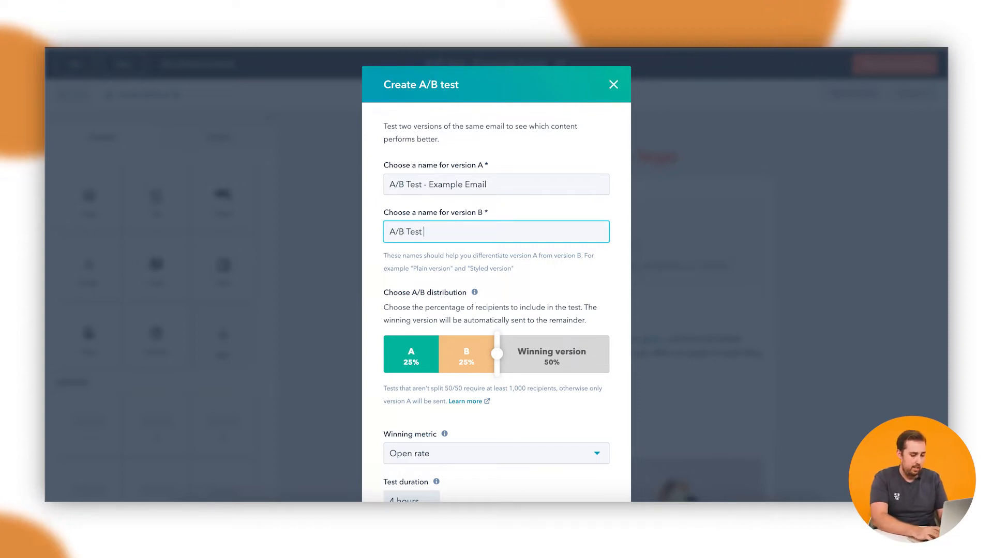
{"action": "type", "text": "- Example"}
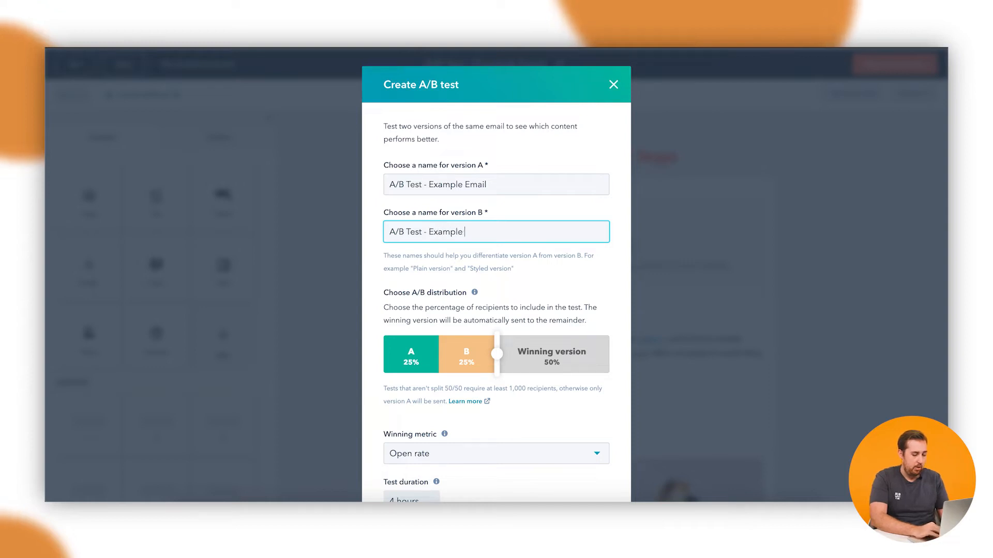
{"action": "type", "text": "Email"}
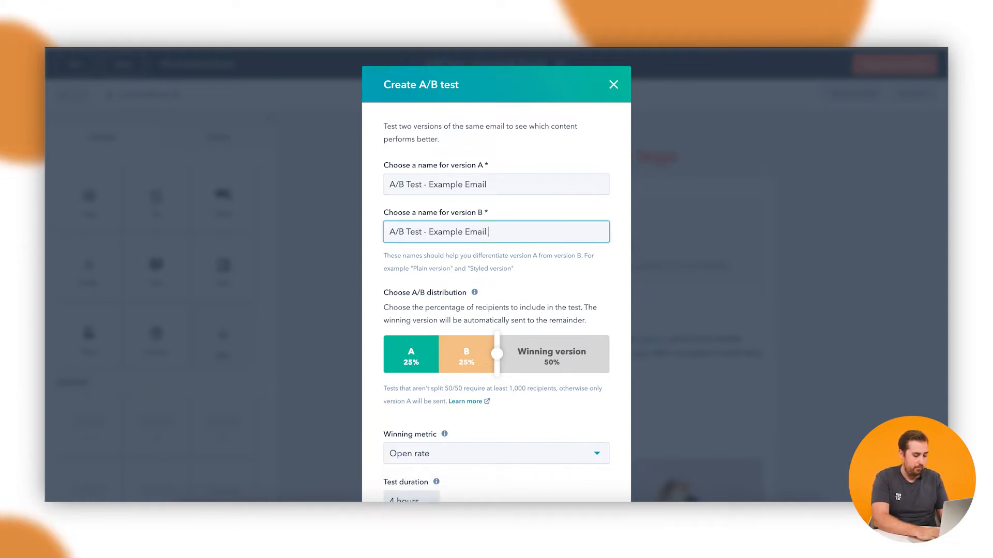
{"action": "type", "text": "("}
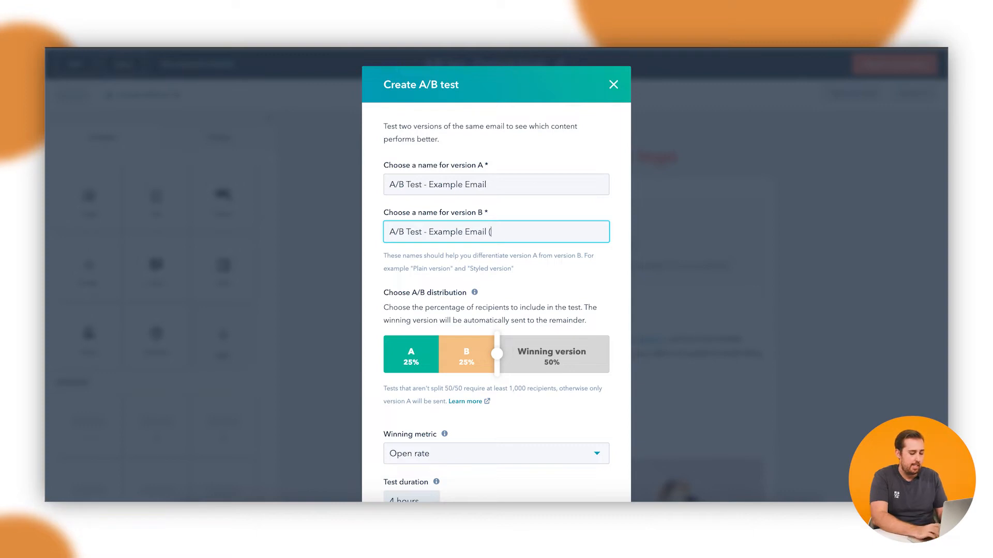
{"action": "type", "text": "Alt Image"}
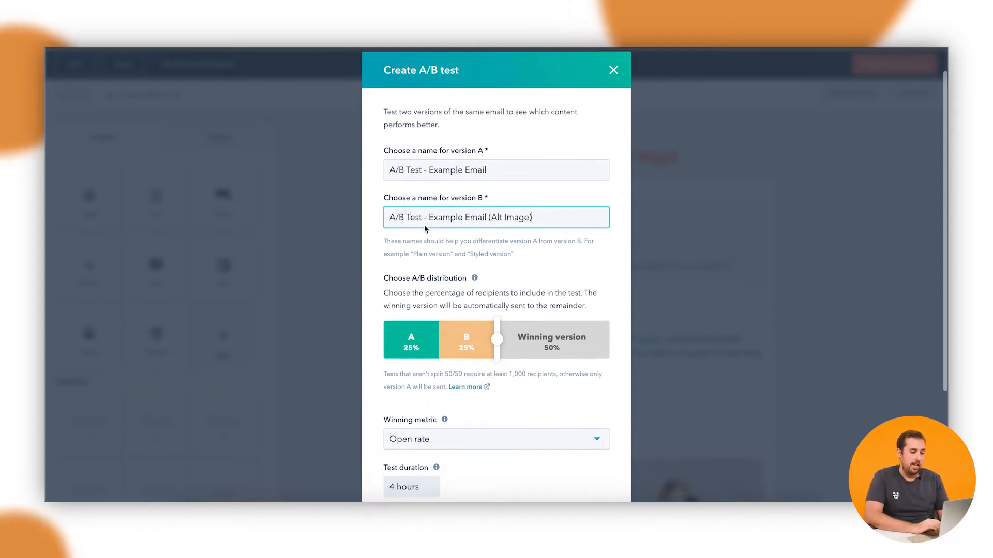
{"action": "scroll", "scroll_direction": "down", "scroll_amount": 3}
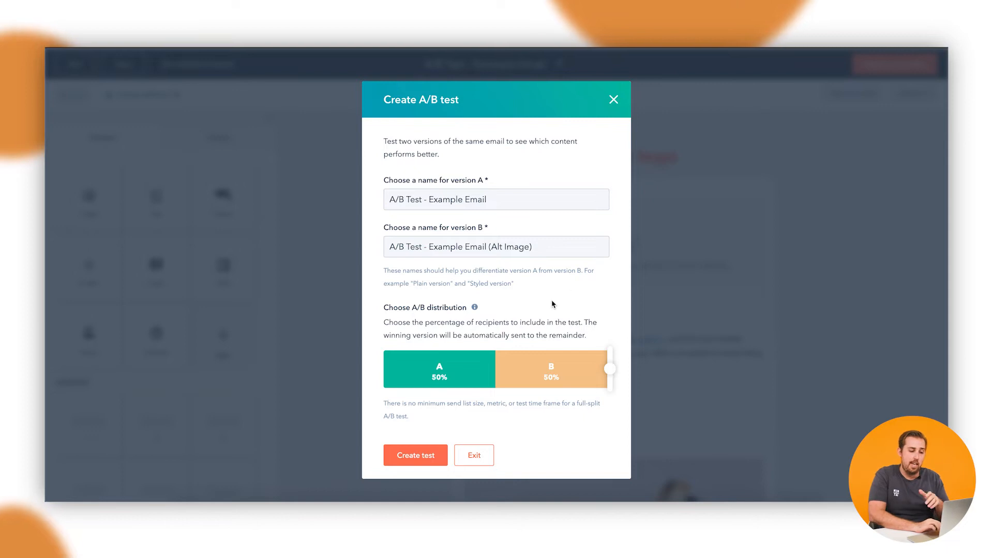
{"action": "mouse_move", "coordinate": [546, 315]}
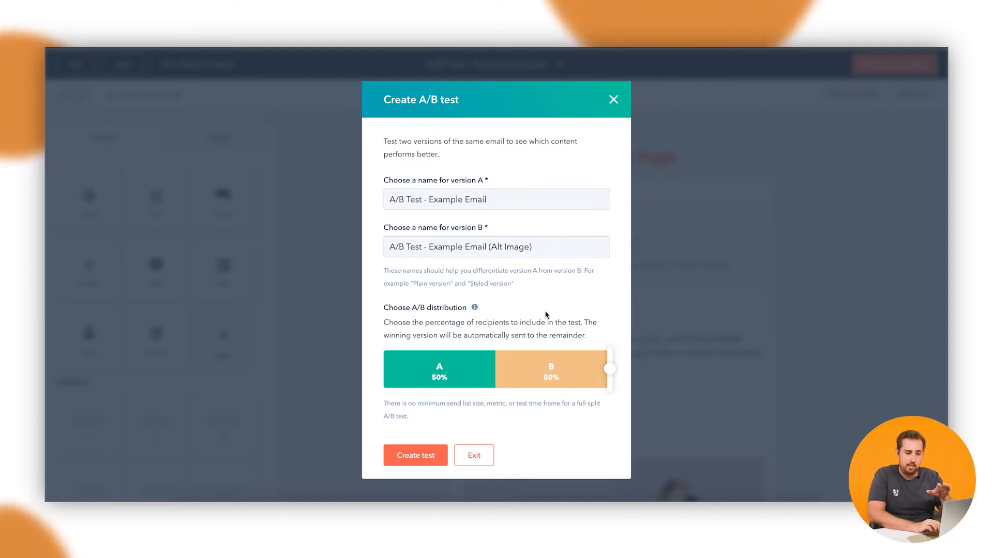
{"action": "left_click_drag", "start_coordinate": [609, 368], "coordinate": [573, 368]}
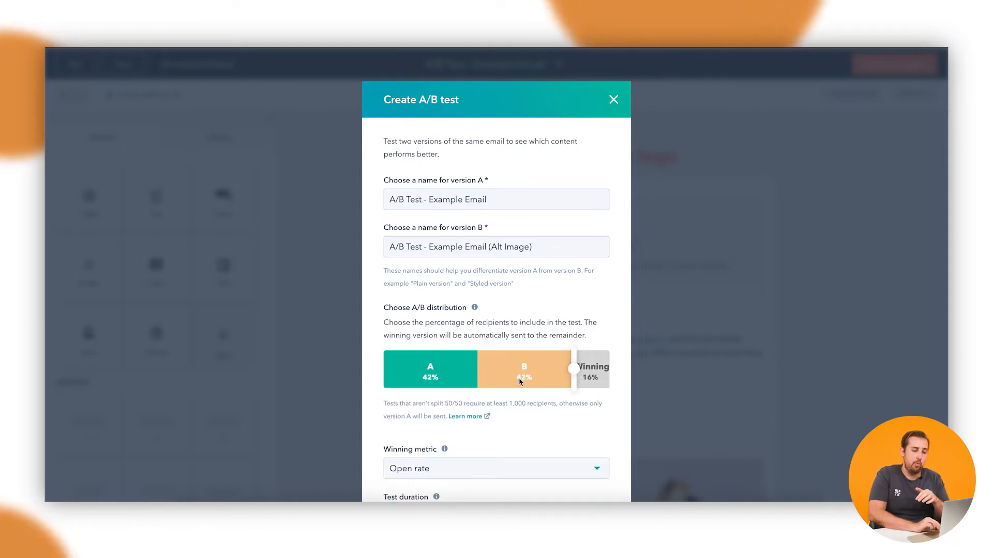
{"action": "left_click_drag", "start_coordinate": [569, 369], "coordinate": [478, 369]}
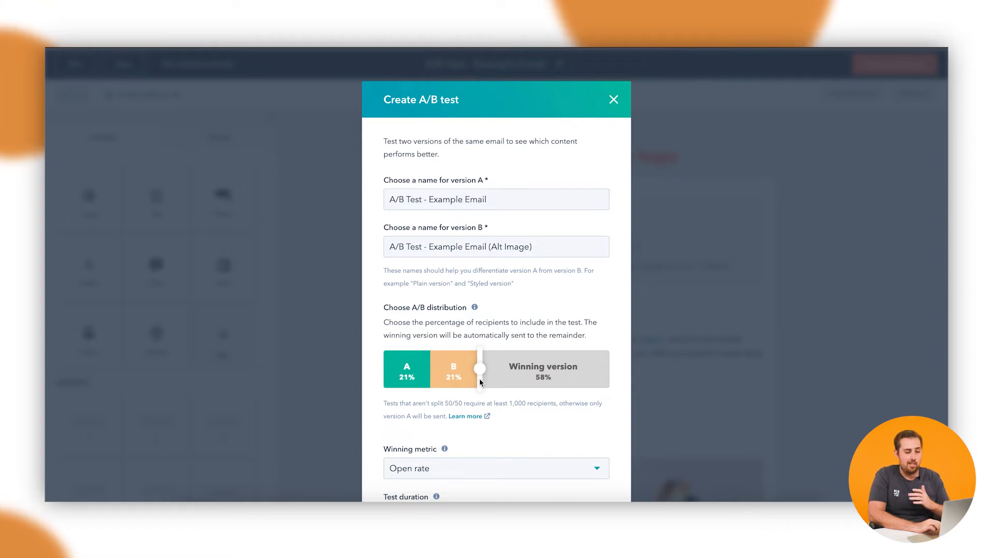
{"action": "left_click_drag", "start_coordinate": [478, 369], "coordinate": [499, 369]}
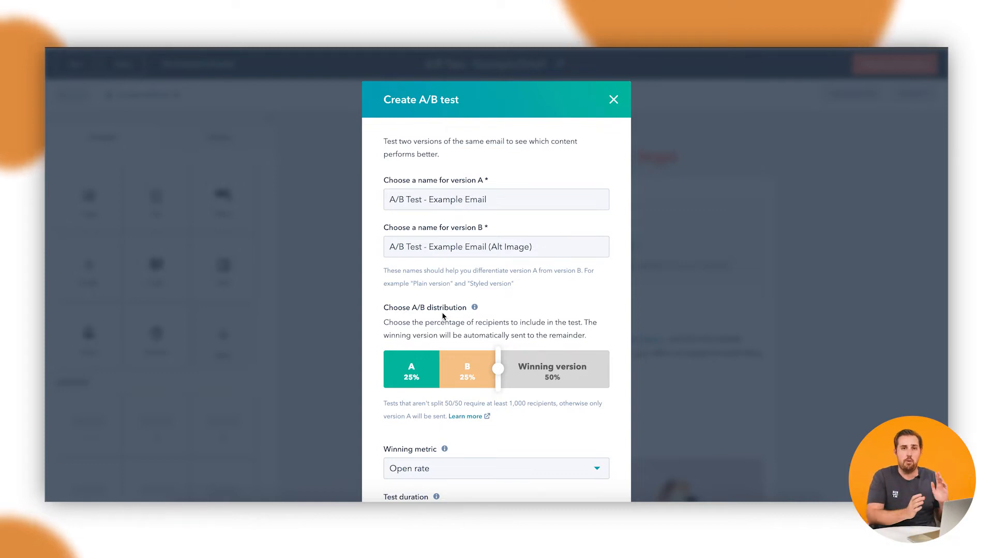
Step: Make Click rate the winning metric instead of open rate
{"action": "scroll", "scroll_direction": "down", "scroll_amount": 3}
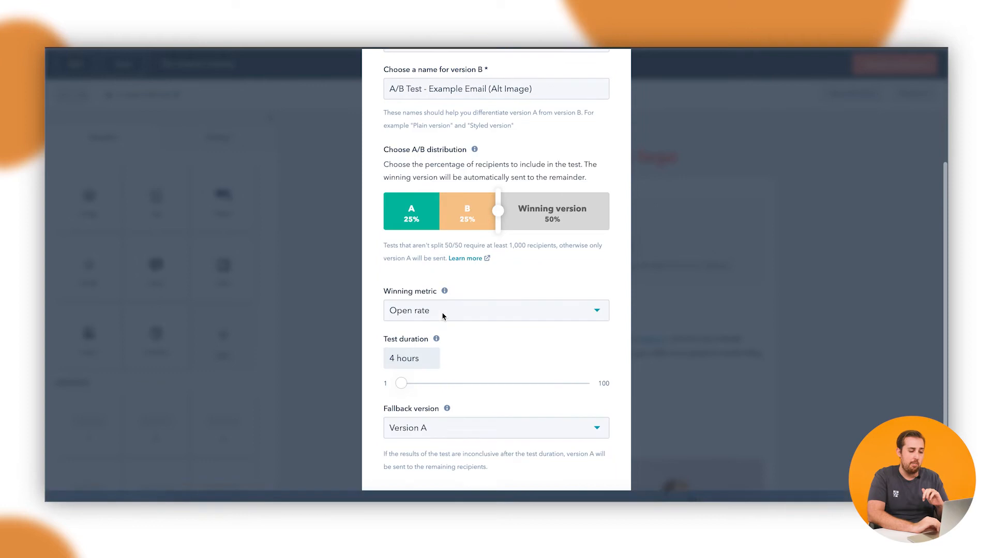
{"action": "scroll", "scroll_direction": "down", "scroll_amount": 3}
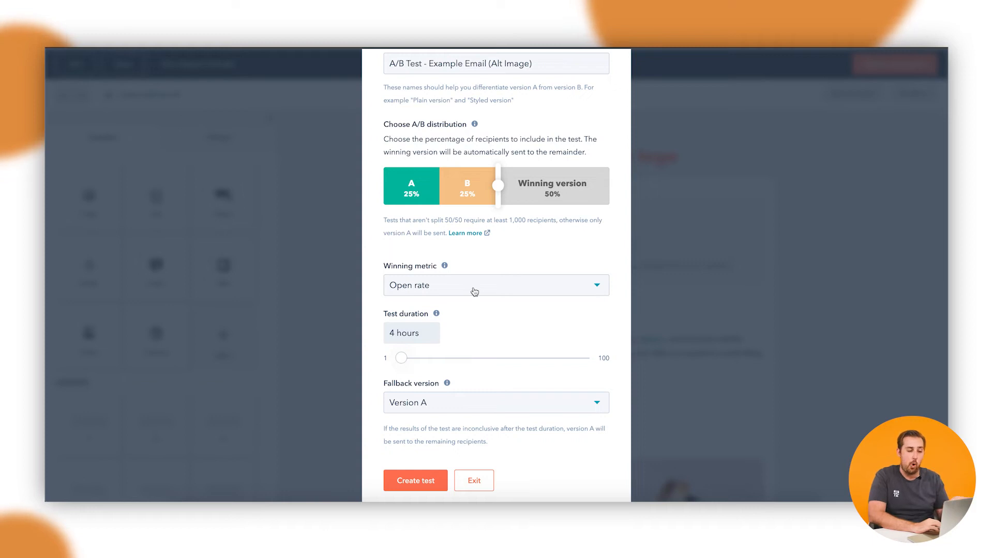
{"action": "left_click", "coordinate": [495, 286]}
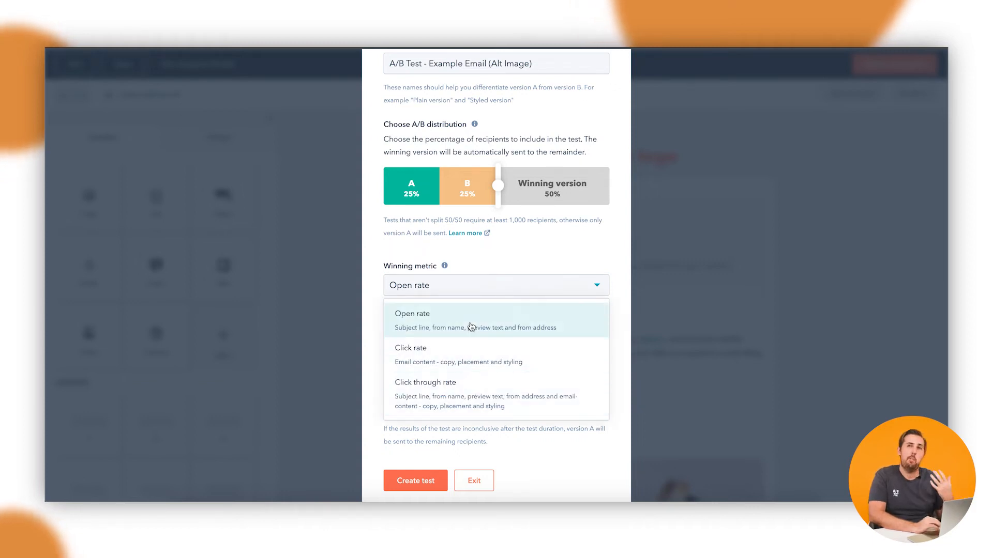
{"action": "mouse_move", "coordinate": [468, 326]}
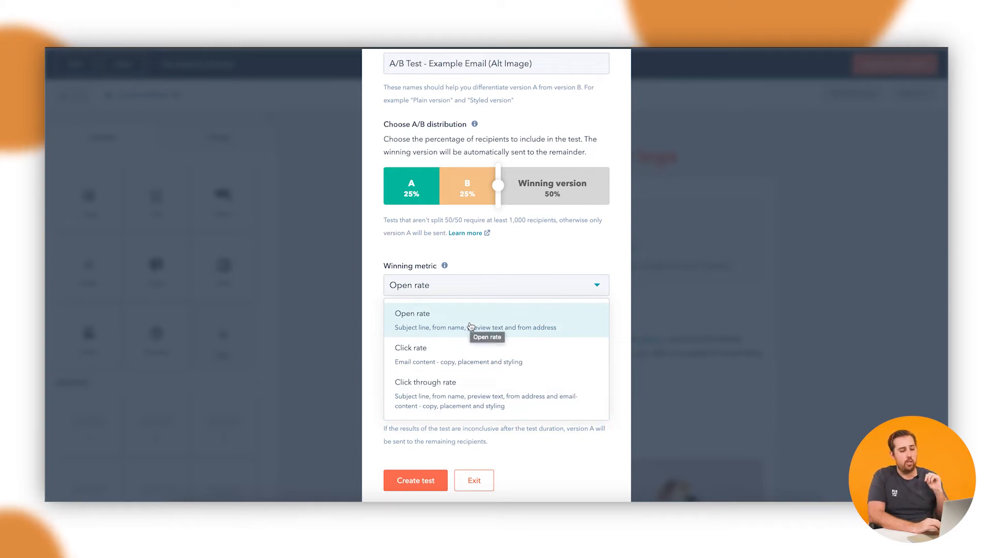
{"action": "mouse_move", "coordinate": [450, 322]}
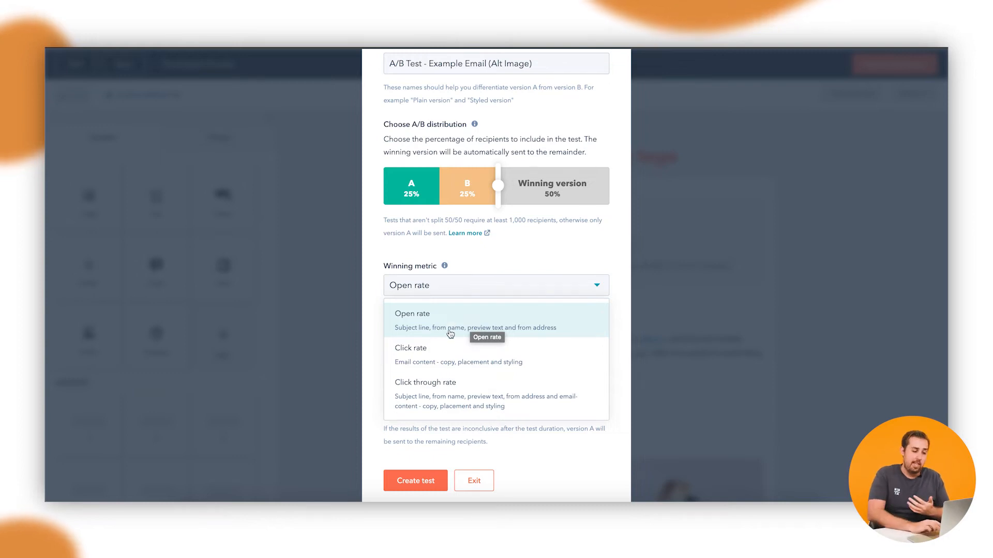
{"action": "mouse_move", "coordinate": [445, 366]}
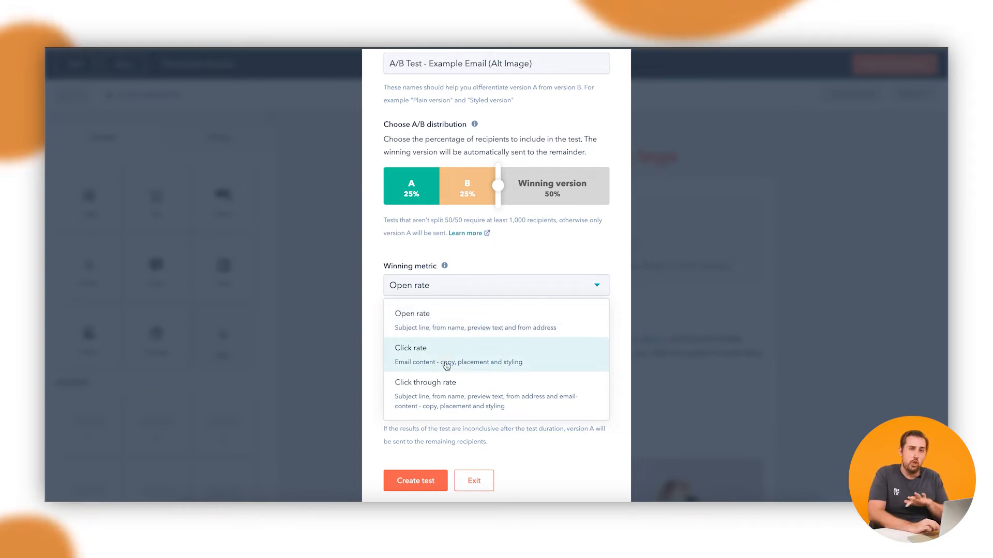
{"action": "left_click", "coordinate": [411, 355]}
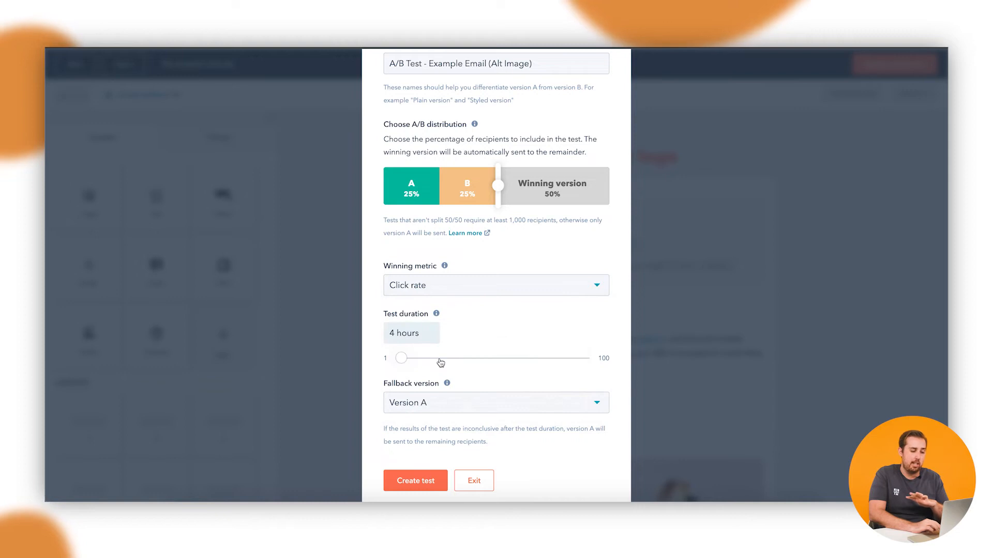
{"action": "mouse_move", "coordinate": [421, 307]}
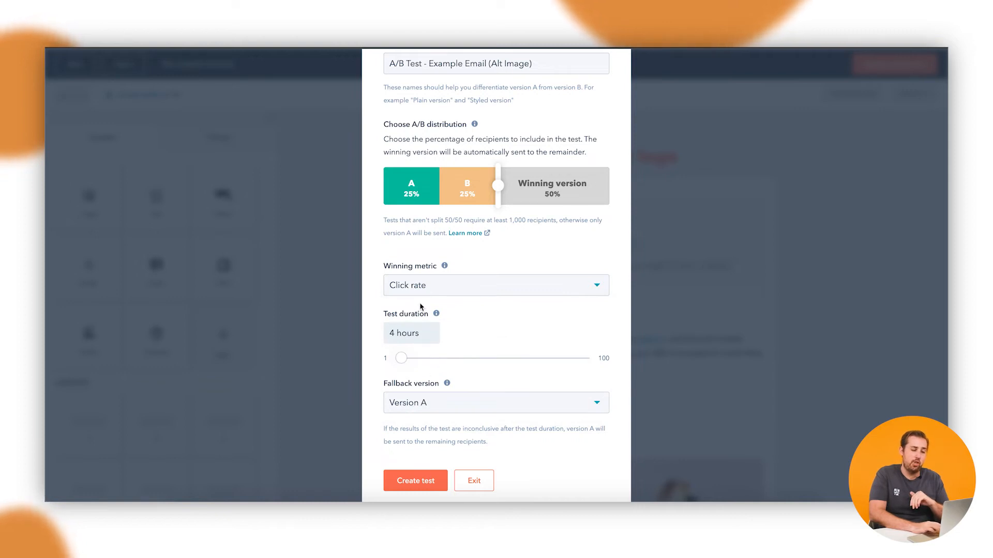
{"action": "mouse_move", "coordinate": [397, 259]}
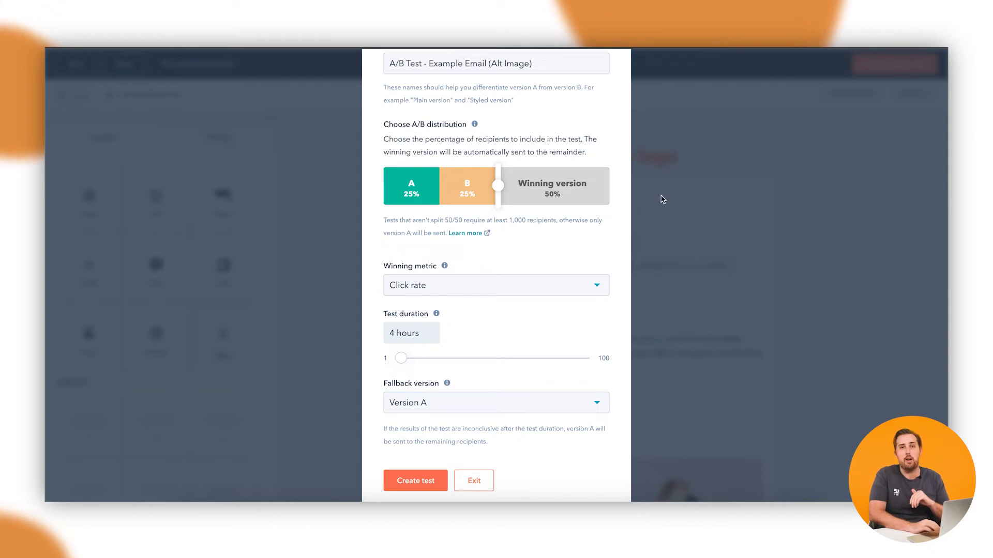
Step: Lengthen the test duration from 4 to 24 hours with the slider
{"action": "left_click_drag", "start_coordinate": [402, 357], "coordinate": [404, 358]}
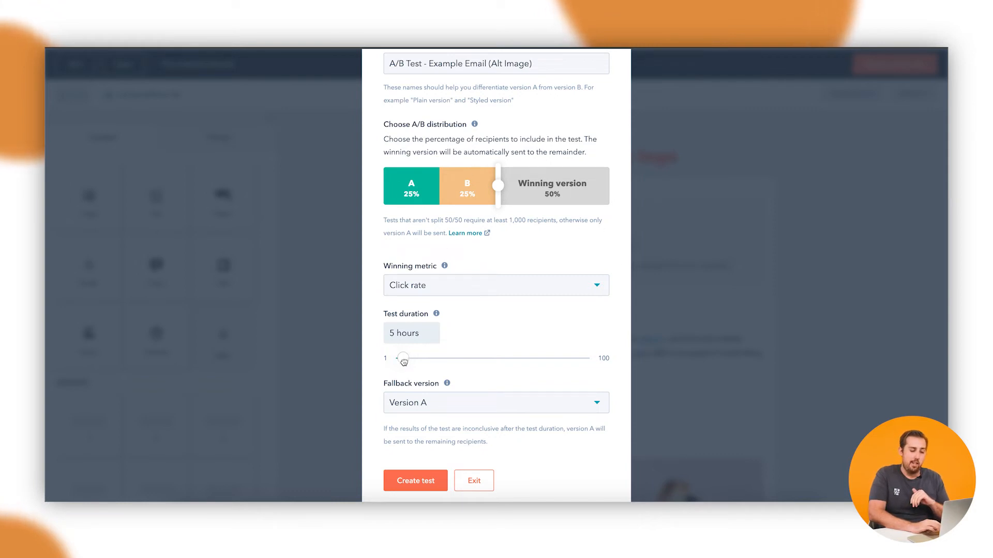
{"action": "left_click_drag", "start_coordinate": [402, 359], "coordinate": [423, 359]}
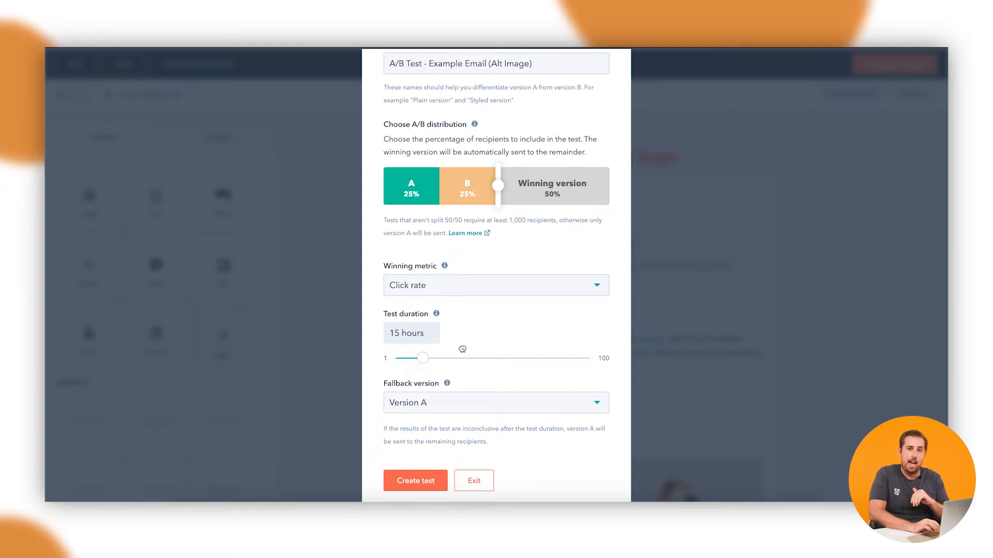
{"action": "left_click_drag", "start_coordinate": [422, 359], "coordinate": [405, 359]}
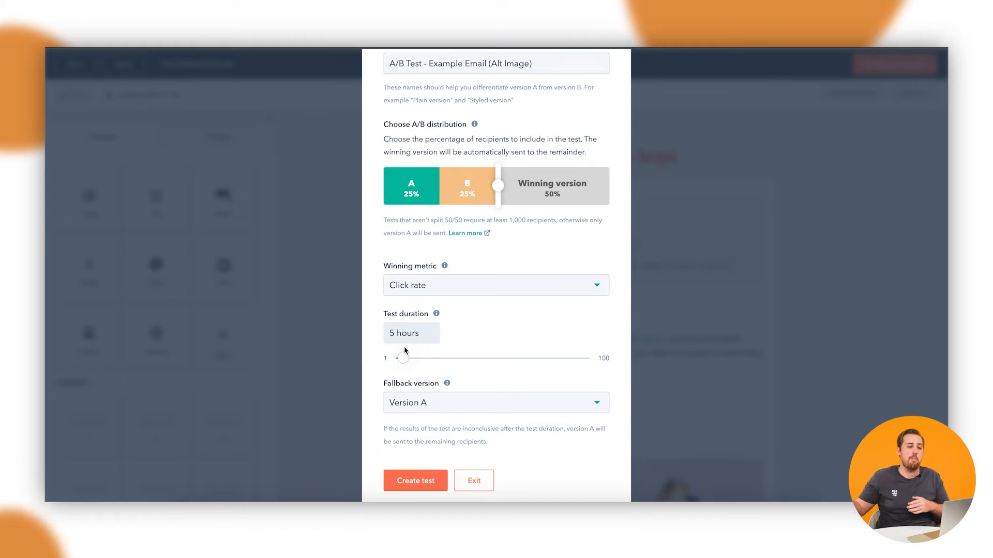
{"action": "left_click_drag", "start_coordinate": [405, 358], "coordinate": [423, 358]}
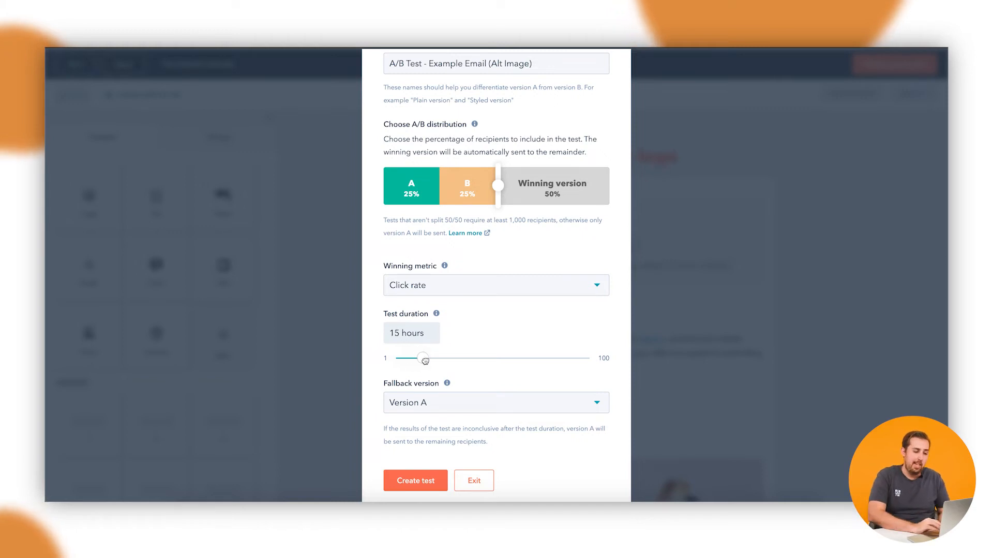
{"action": "left_click_drag", "start_coordinate": [423, 359], "coordinate": [416, 359]}
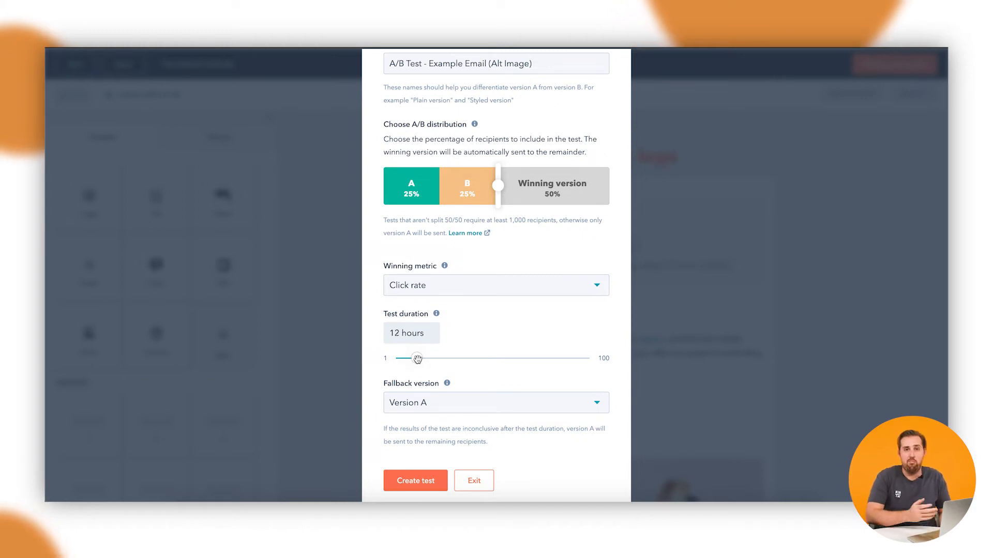
{"action": "left_click_drag", "start_coordinate": [417, 358], "coordinate": [434, 359]}
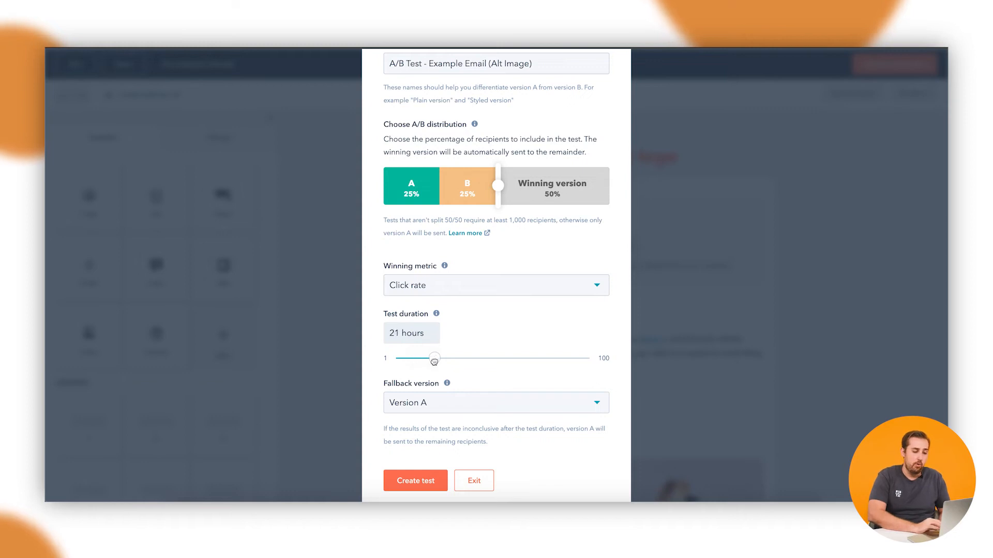
{"action": "left_click_drag", "start_coordinate": [433, 358], "coordinate": [441, 358]}
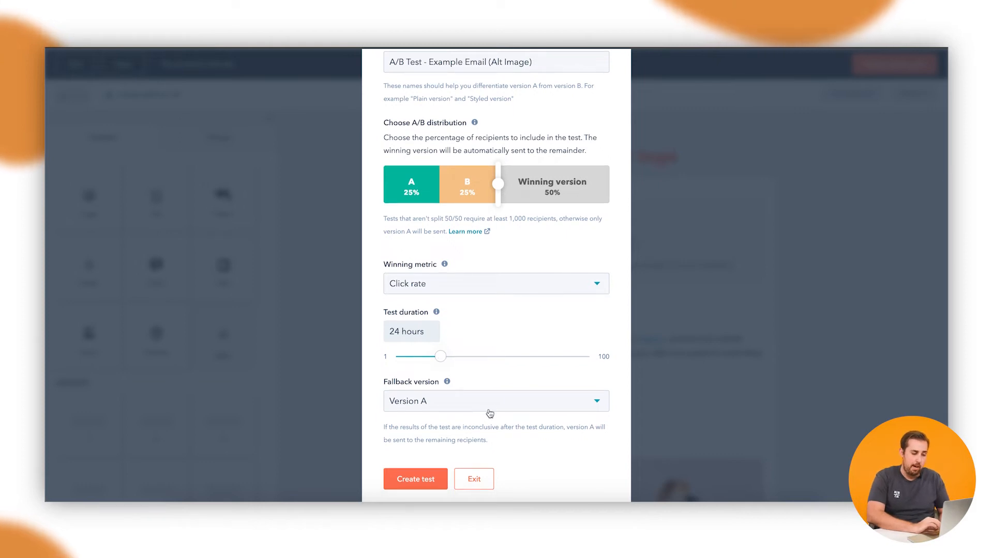
{"action": "left_click", "coordinate": [496, 401]}
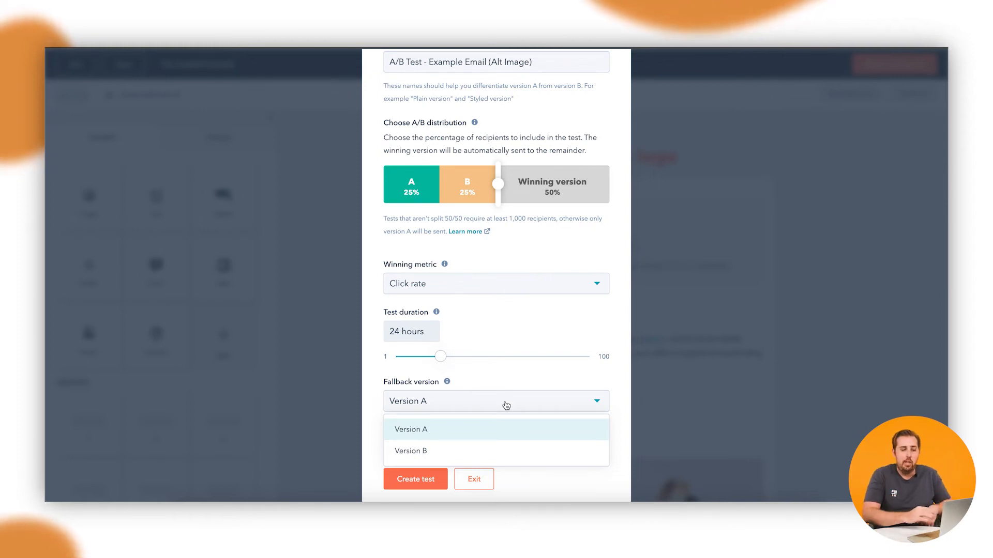
{"action": "mouse_move", "coordinate": [497, 451]}
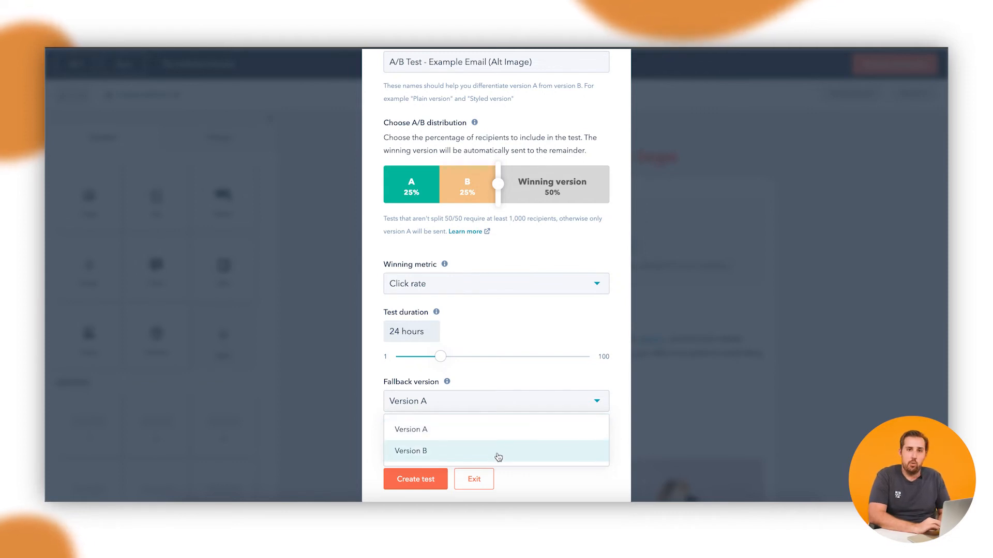
{"action": "mouse_move", "coordinate": [498, 456]}
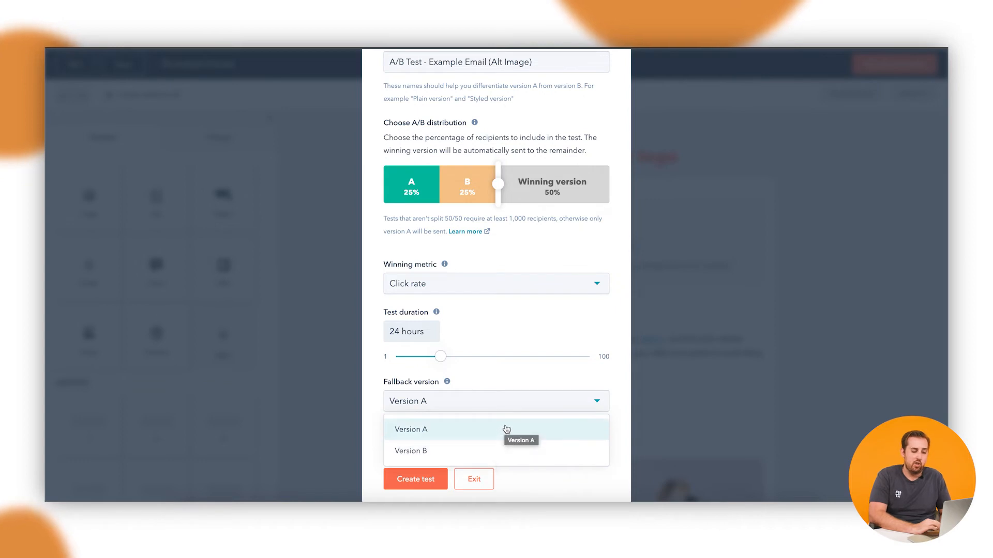
Step: Create the A/B test with Version A kept as the fallback version
{"action": "left_click", "coordinate": [410, 430]}
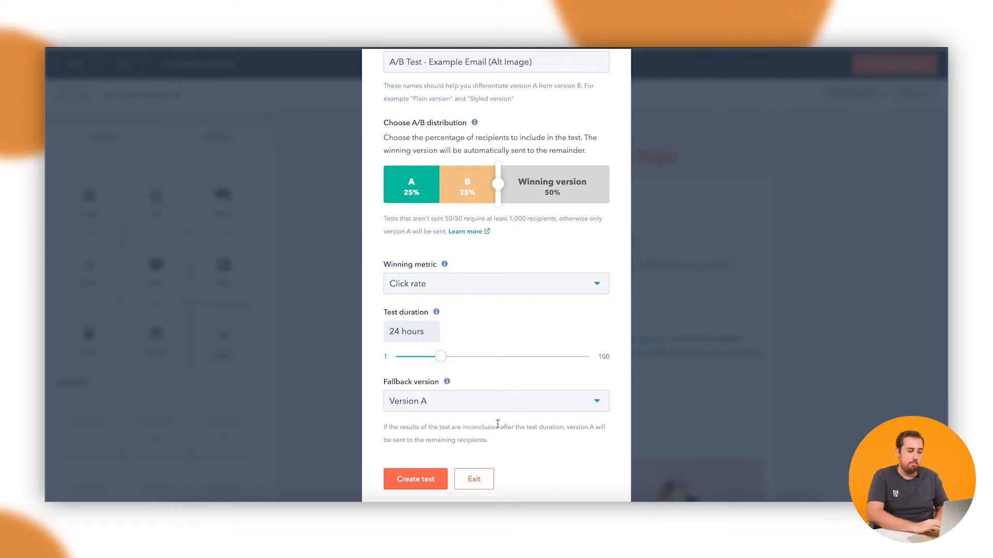
{"action": "left_click", "coordinate": [415, 479]}
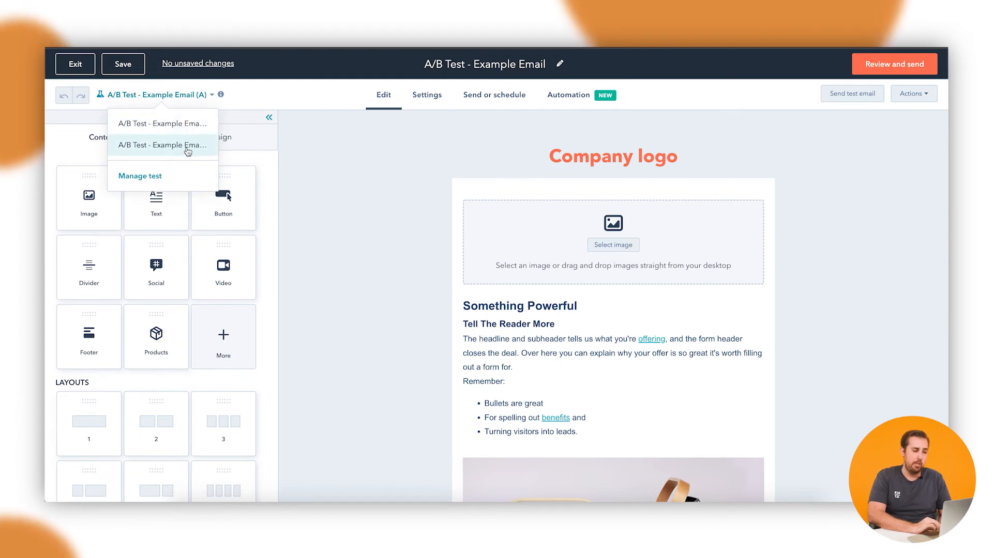
Step: Give version B a different recent image and reopen the Alt Image version
{"action": "left_click", "coordinate": [161, 144]}
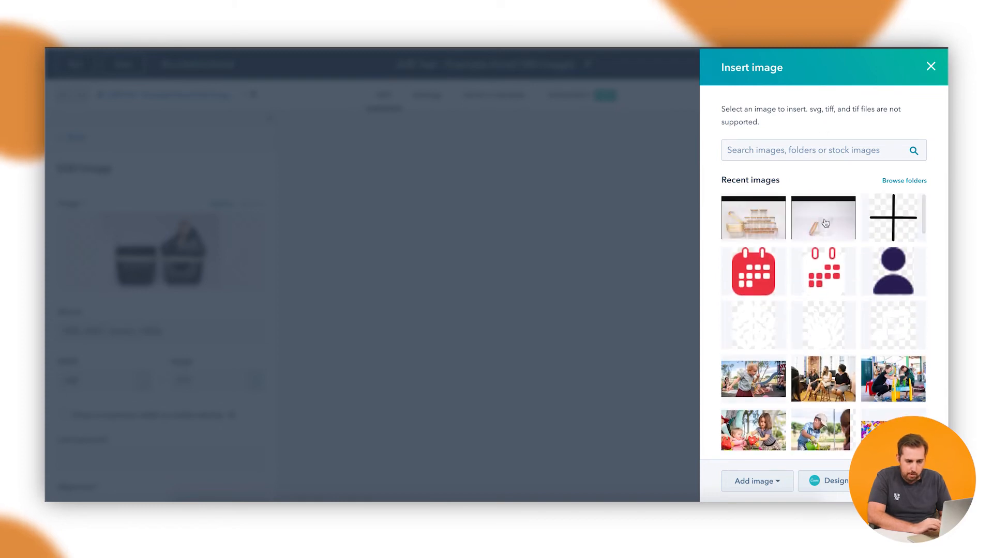
{"action": "left_click", "coordinate": [822, 218]}
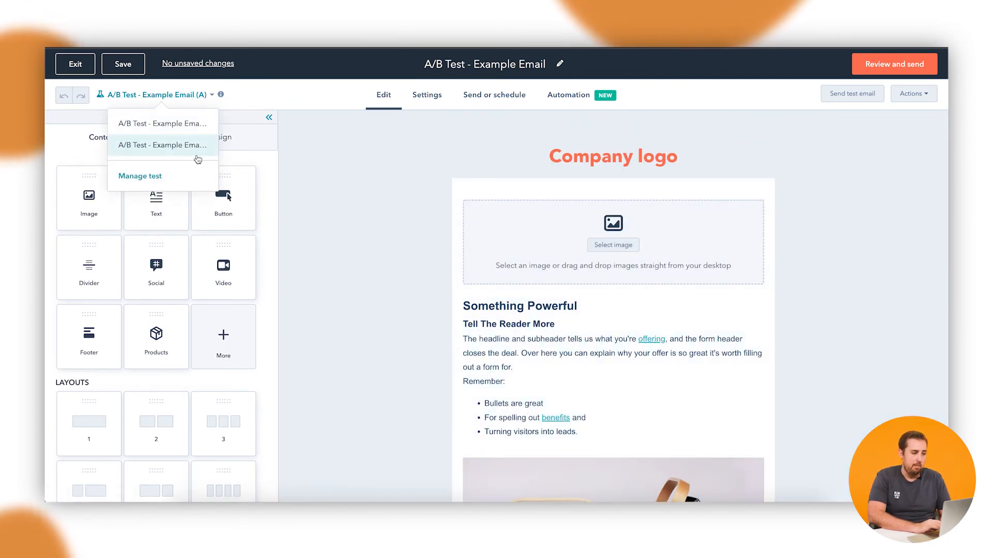
{"action": "left_click", "coordinate": [163, 145]}
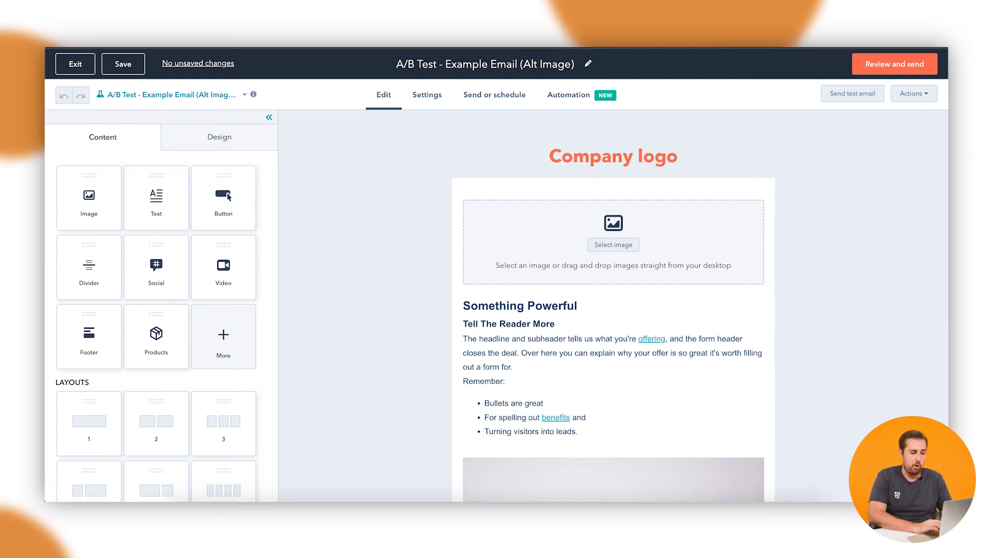
{"action": "mouse_move", "coordinate": [419, 109]}
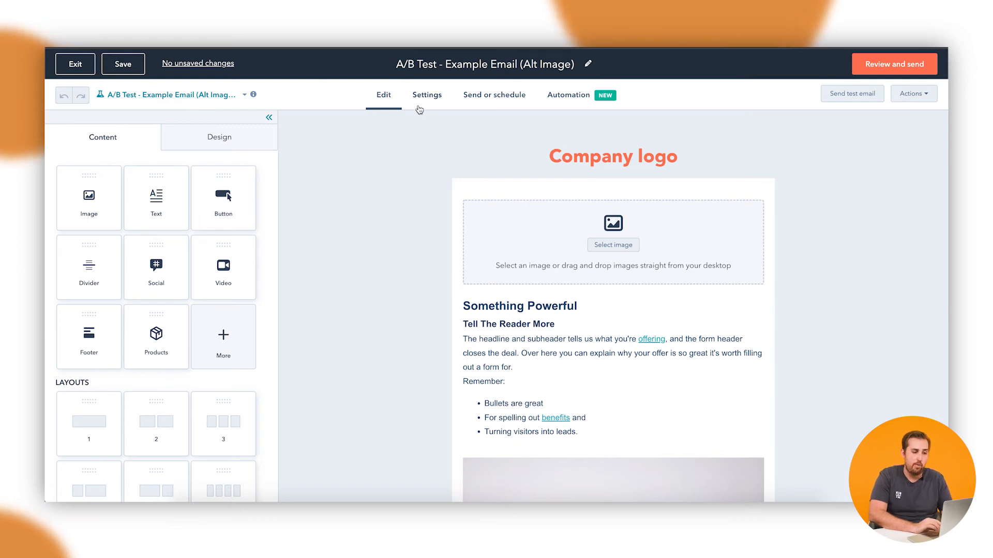
Step: Set the subject line to 'Example Subject', save it, and move to Send or schedule
{"action": "left_click", "coordinate": [427, 95]}
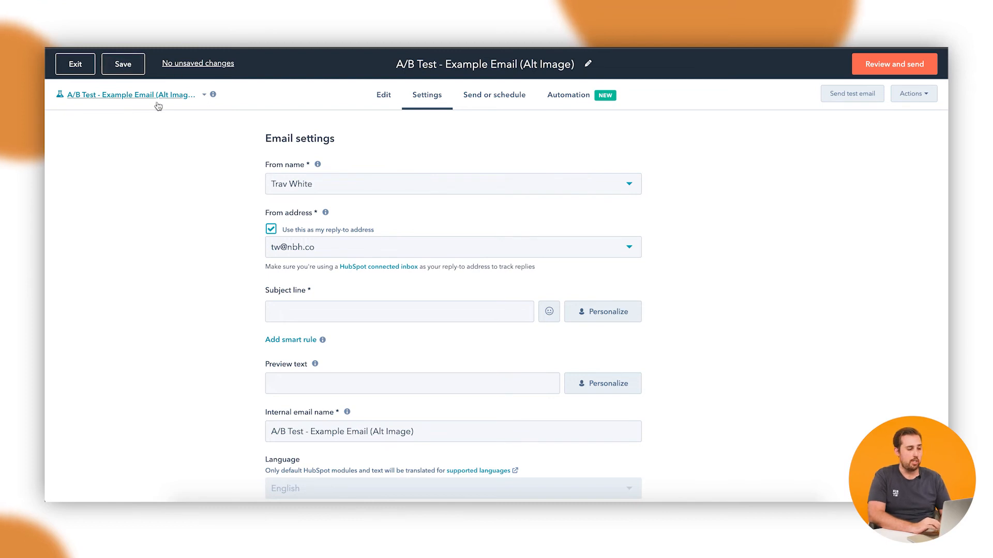
{"action": "mouse_move", "coordinate": [239, 183]}
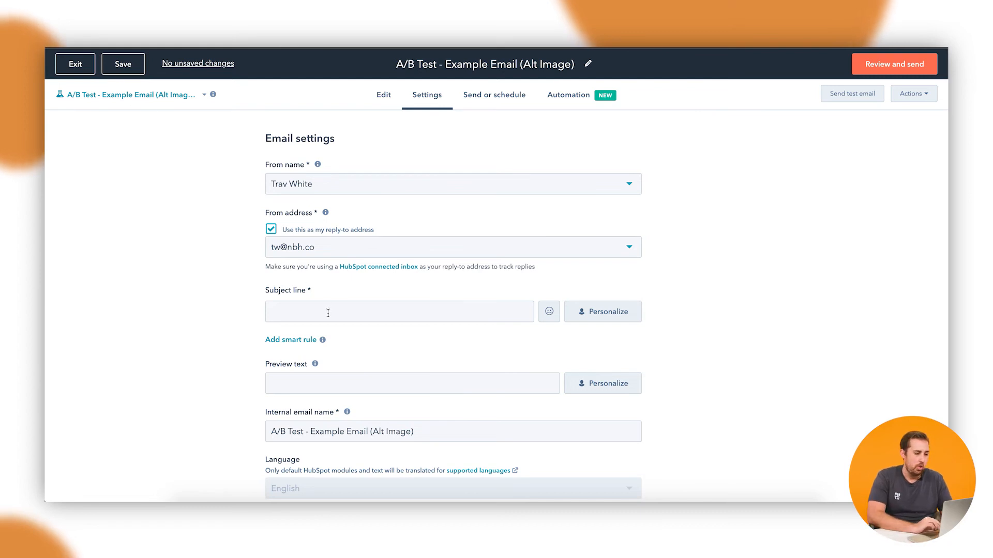
{"action": "type", "text": "Ex"}
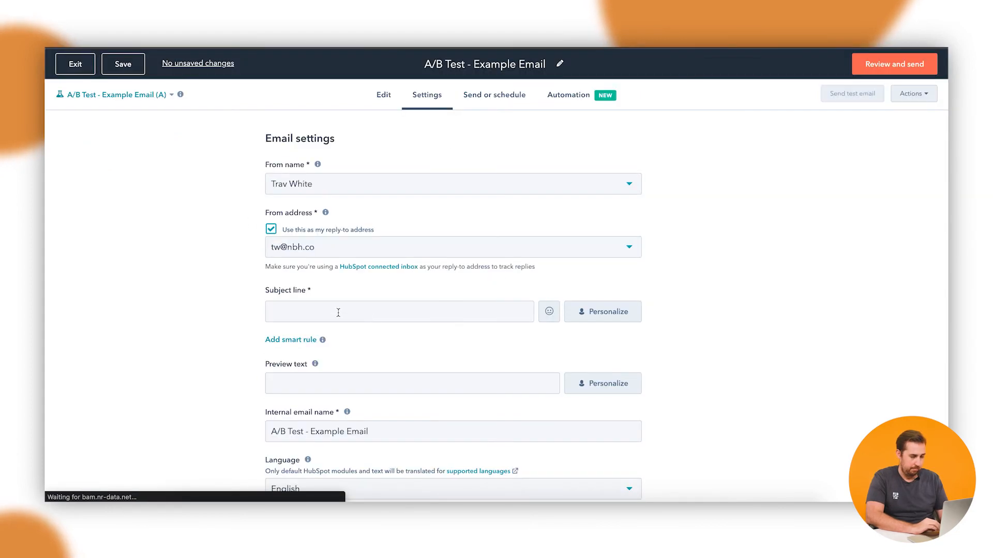
{"action": "type", "text": "Example Subject"}
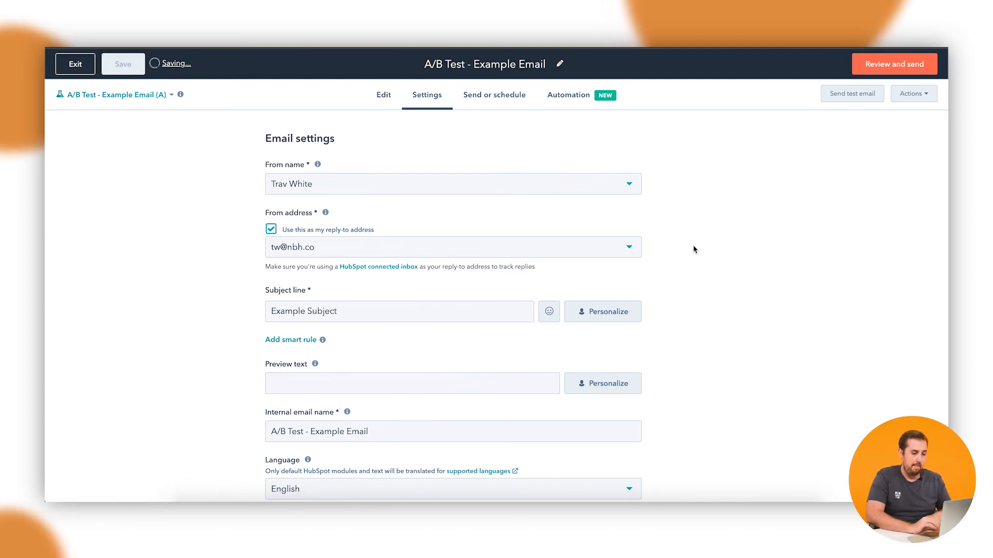
{"action": "left_click", "coordinate": [893, 63]}
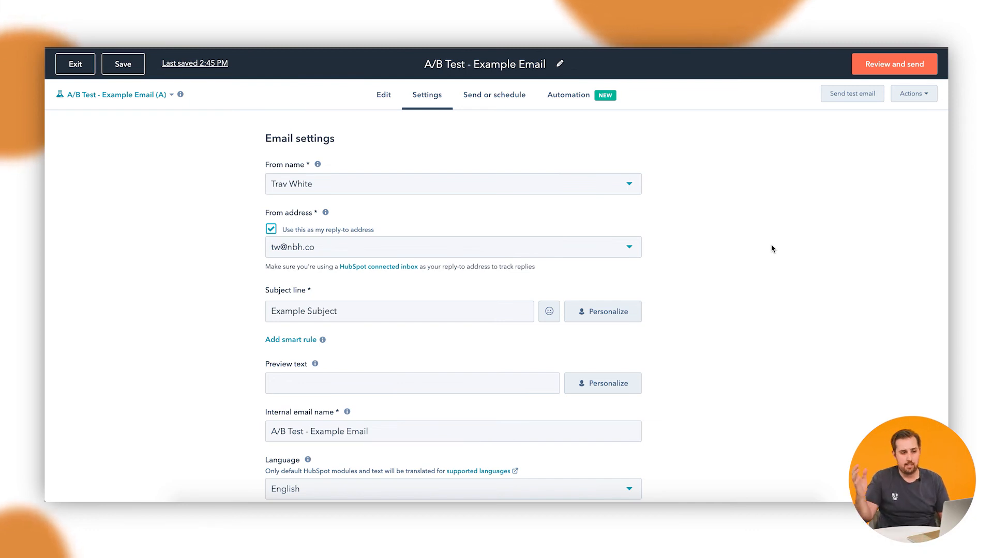
{"action": "left_click", "coordinate": [494, 94]}
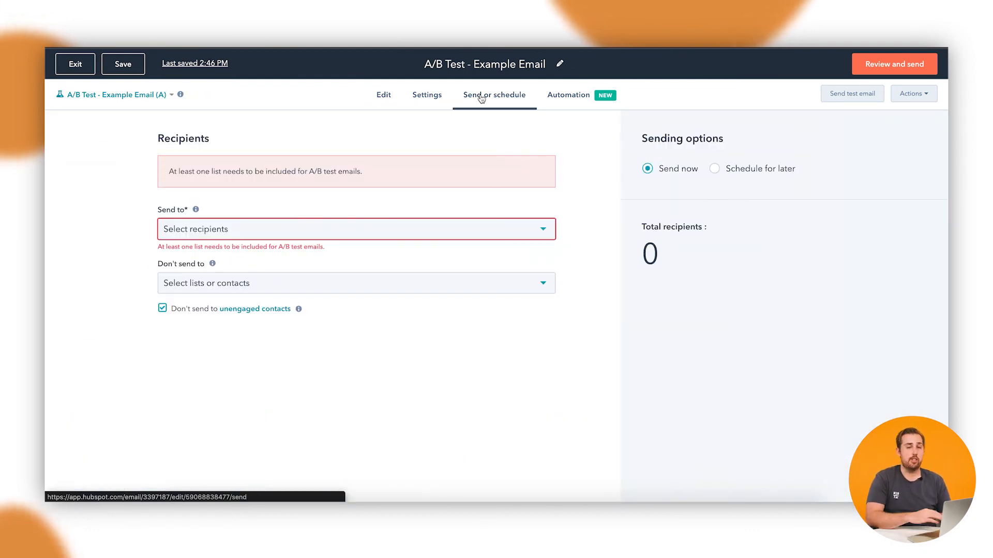
{"action": "mouse_move", "coordinate": [330, 208]}
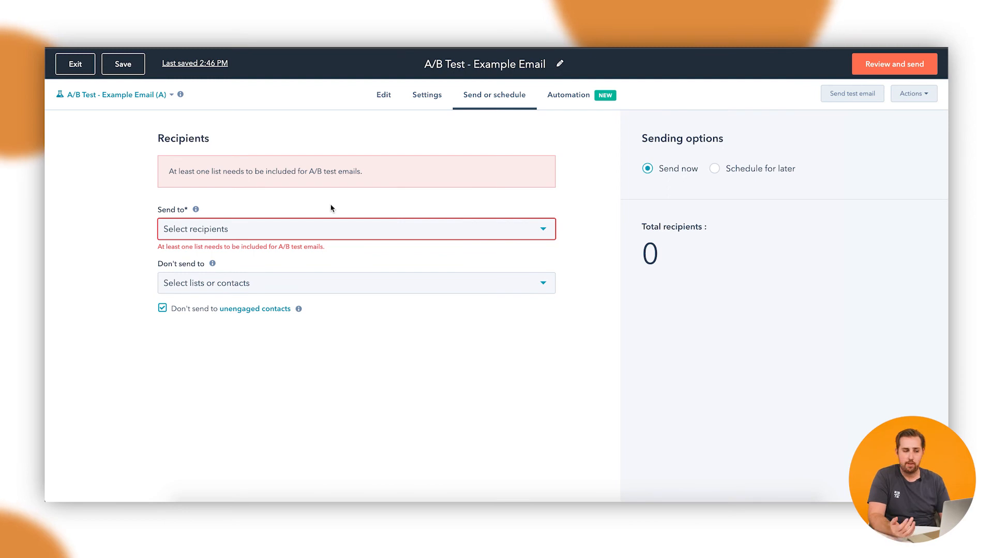
{"action": "mouse_move", "coordinate": [352, 238]}
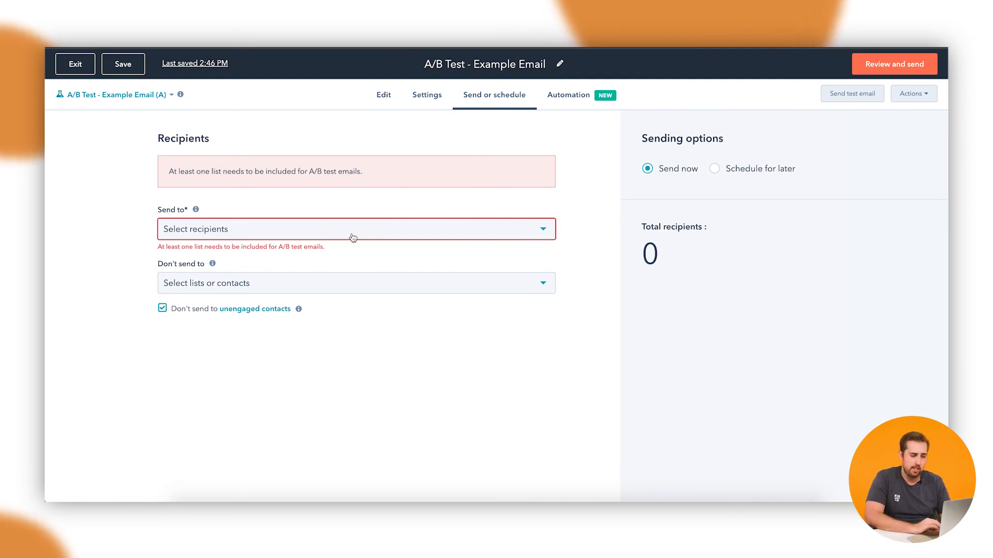
Step: Address the email to the Static Test 2 list of 99 recipients and send it
{"action": "left_click", "coordinate": [353, 228]}
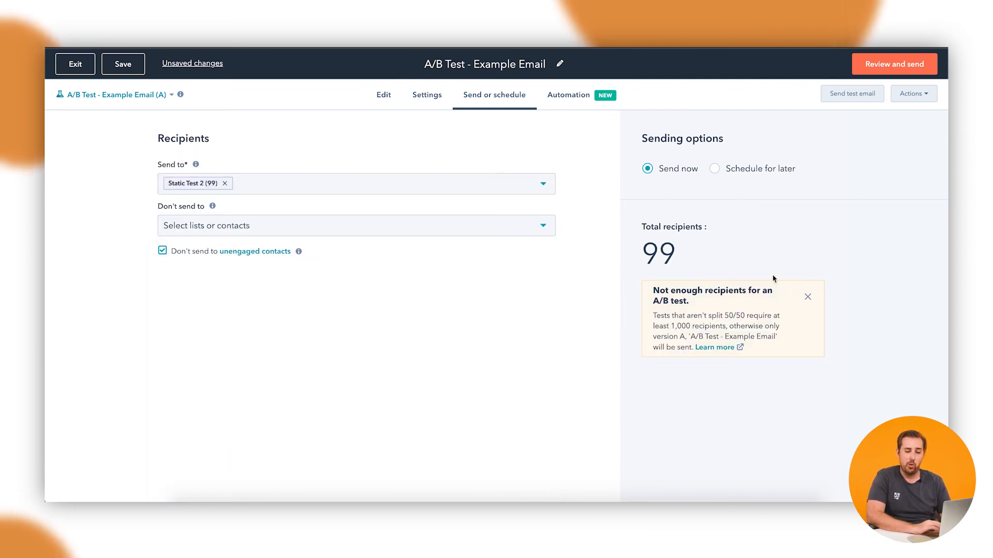
{"action": "left_click", "coordinate": [123, 63]}
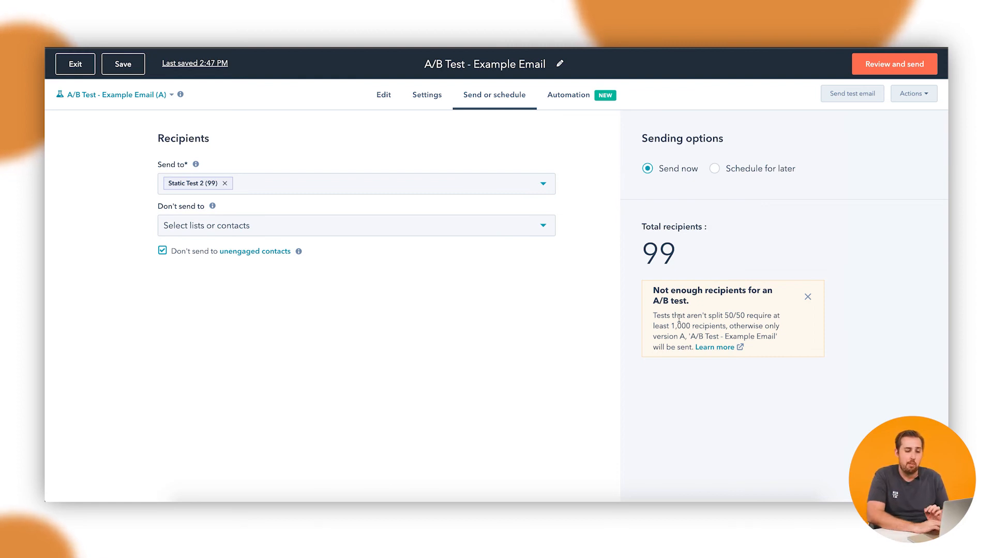
{"action": "left_click_drag", "start_coordinate": [672, 316], "coordinate": [729, 326]}
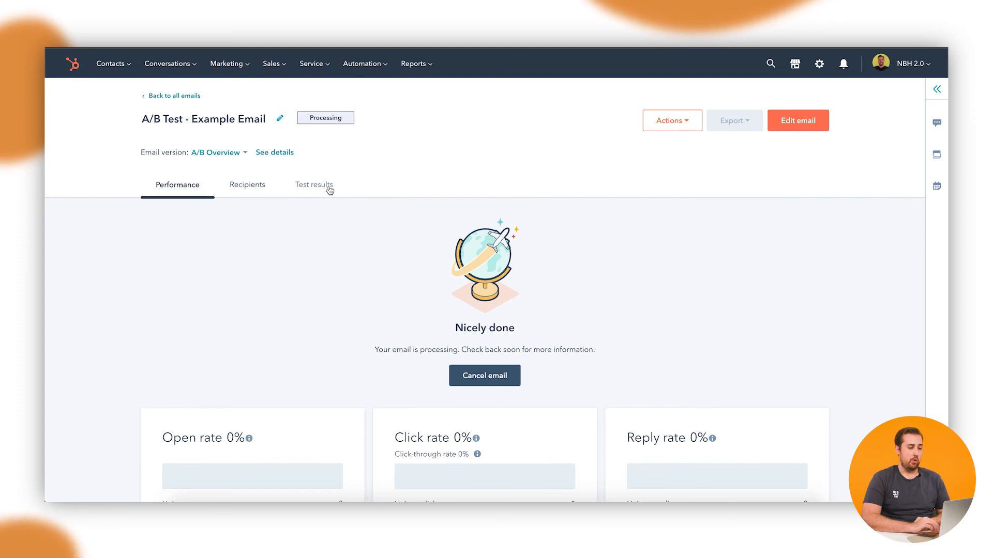
Step: View the test results and expand Version A's HTML click map
{"action": "left_click", "coordinate": [313, 184]}
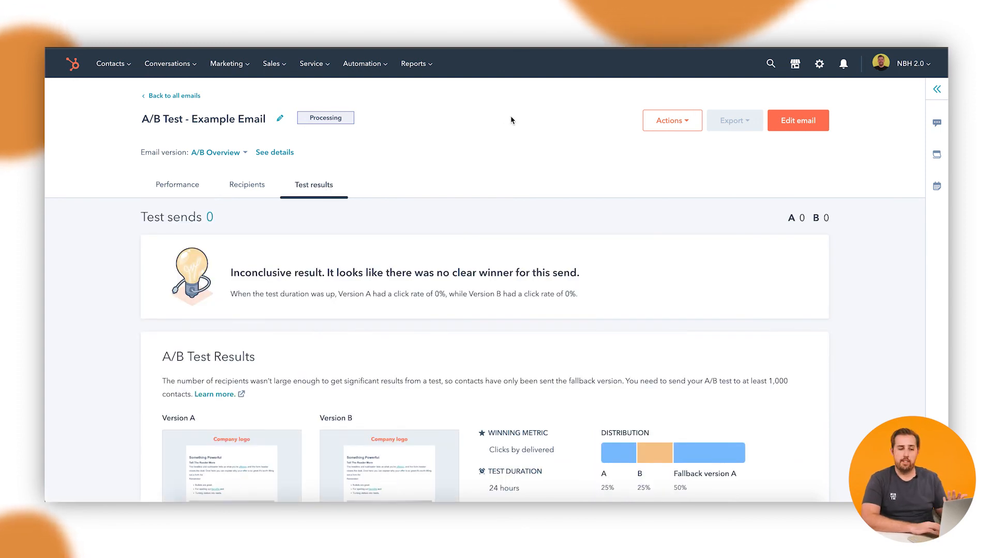
{"action": "scroll", "scroll_direction": "down", "scroll_amount": 3}
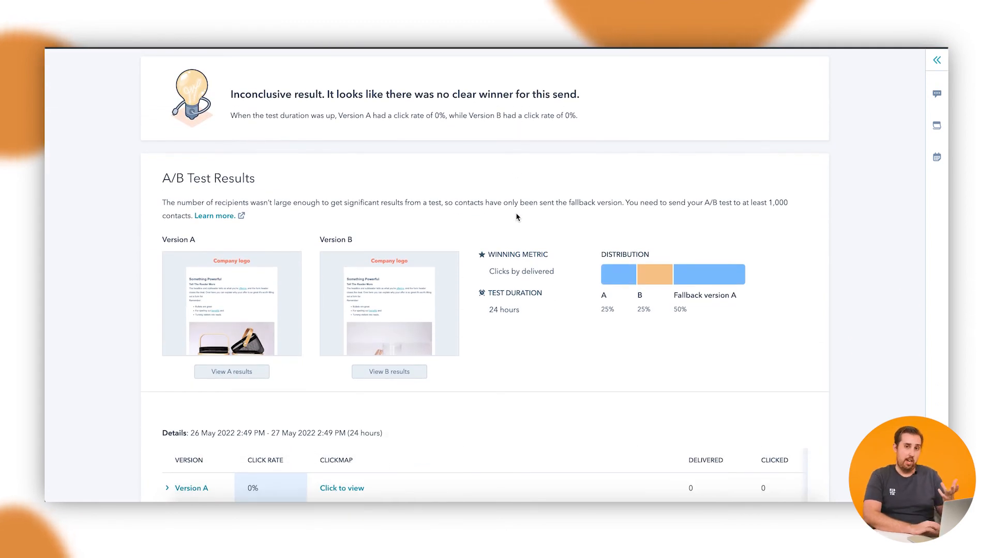
{"action": "mouse_move", "coordinate": [269, 230]}
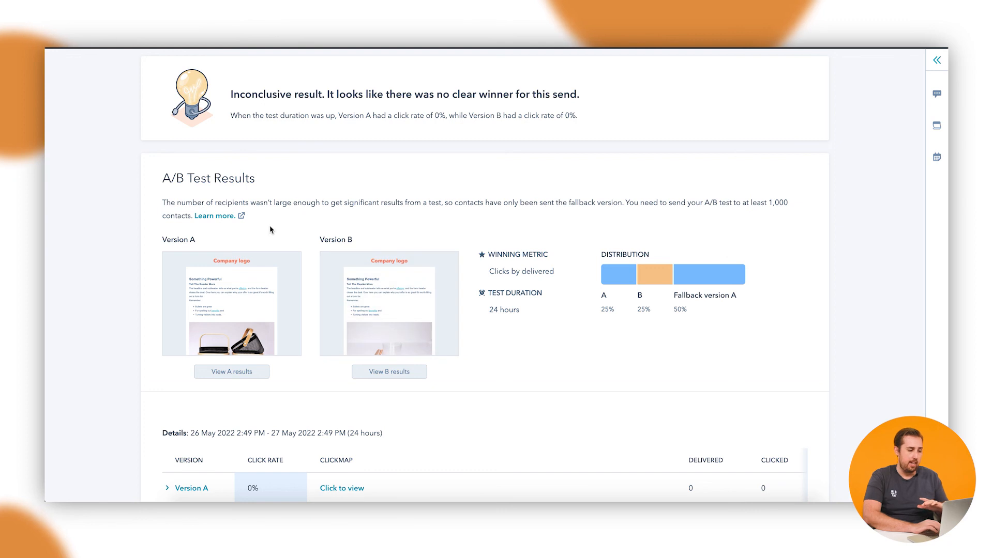
{"action": "mouse_move", "coordinate": [673, 238]}
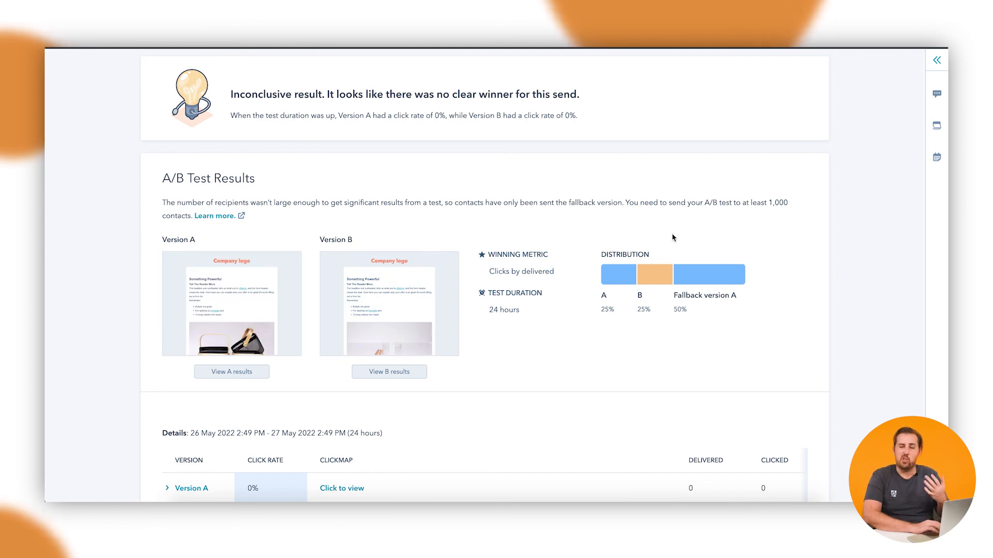
{"action": "scroll", "scroll_direction": "down", "scroll_amount": 3}
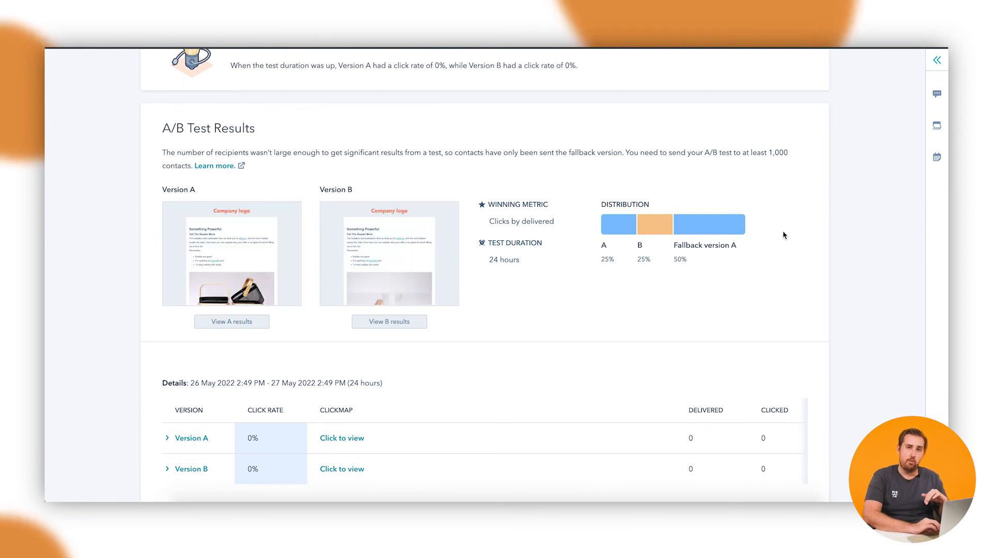
{"action": "mouse_move", "coordinate": [479, 234]}
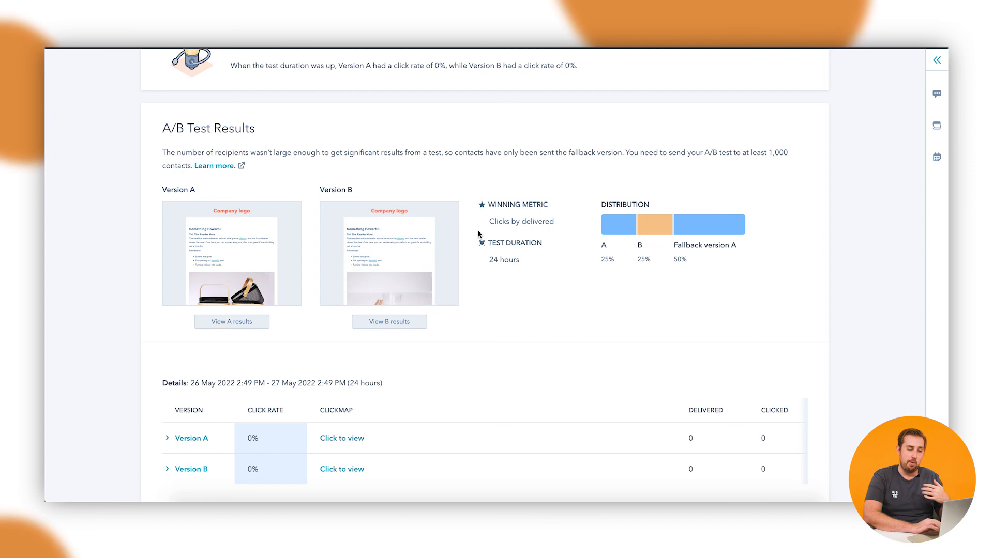
{"action": "mouse_move", "coordinate": [752, 225]}
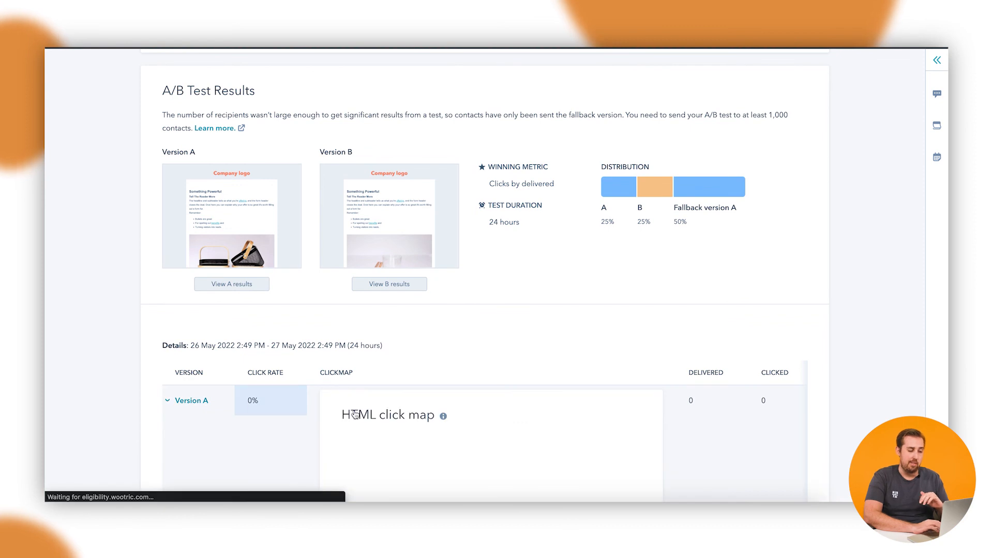
{"action": "scroll", "scroll_direction": "down", "scroll_amount": 3}
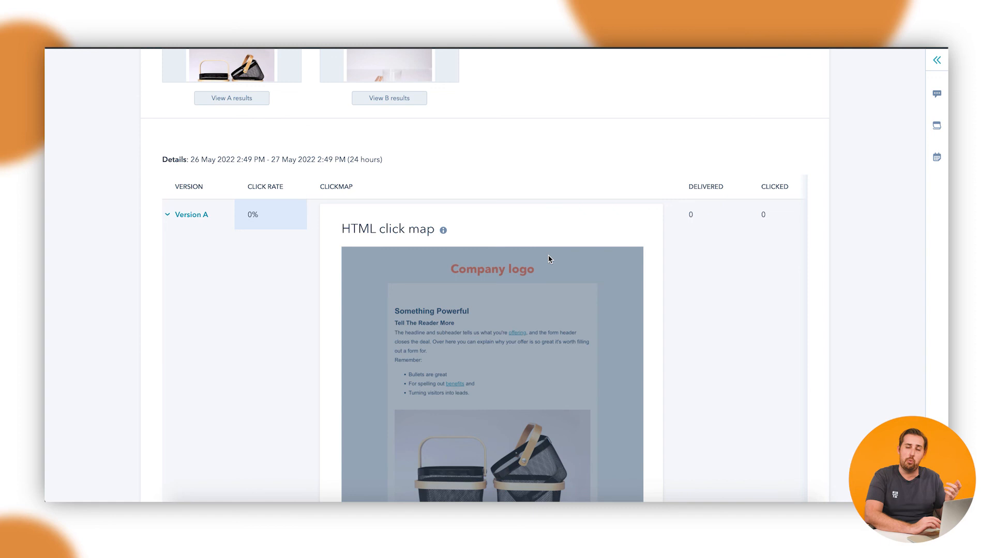
{"action": "mouse_move", "coordinate": [464, 201]}
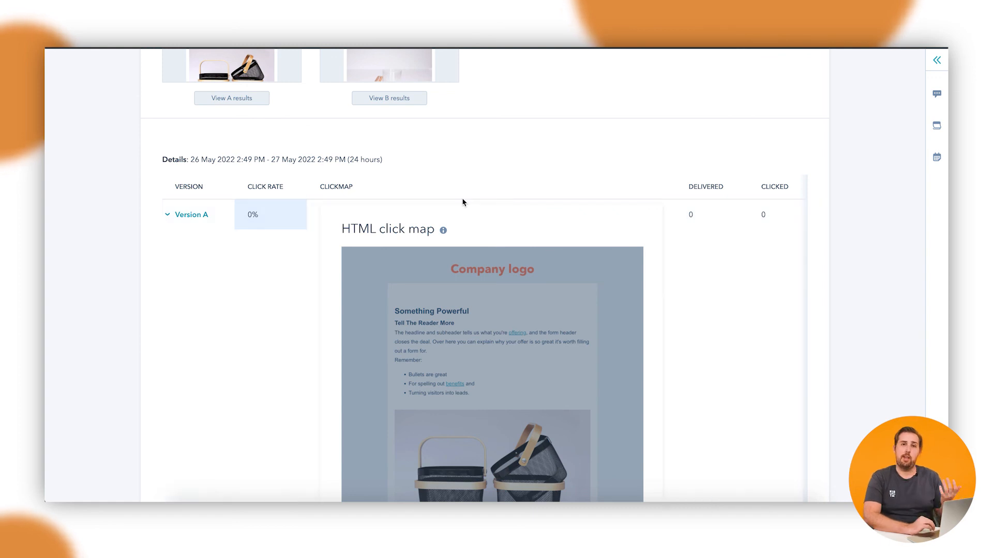